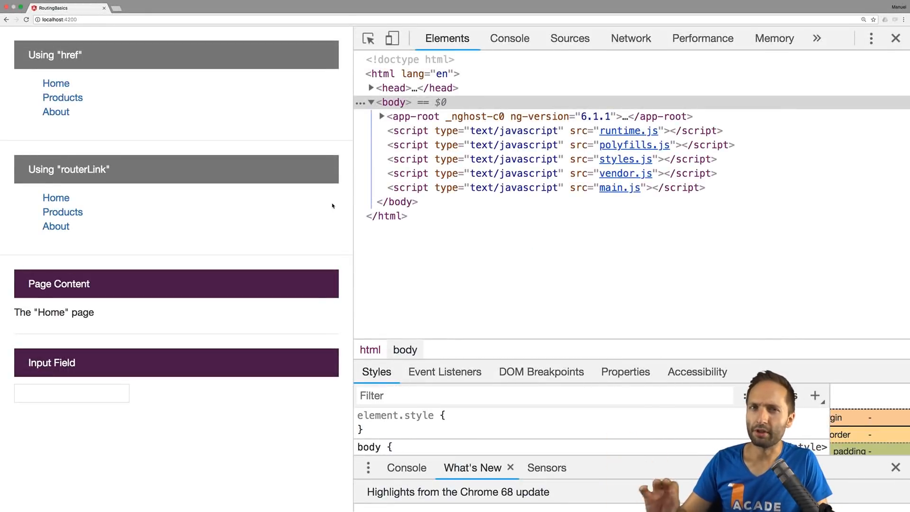
mouse_move(170, 137)
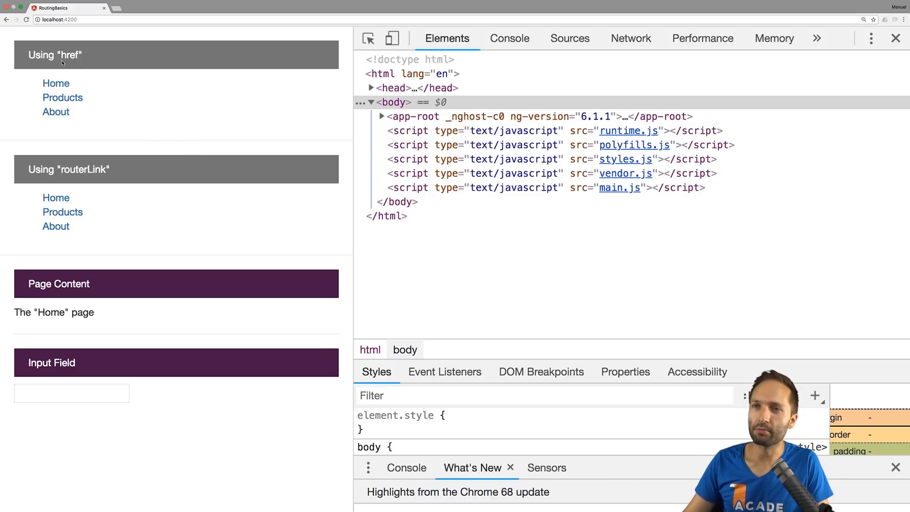
mouse_move(78, 183)
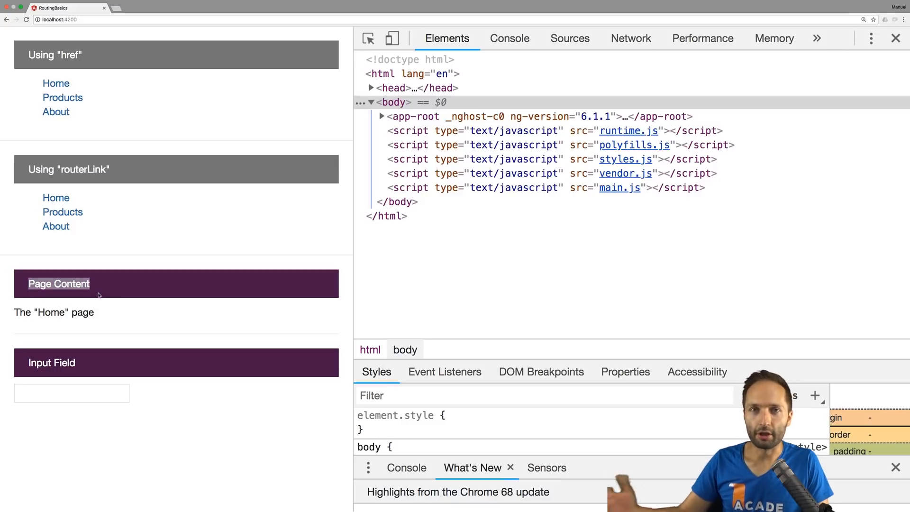
mouse_move(91, 203)
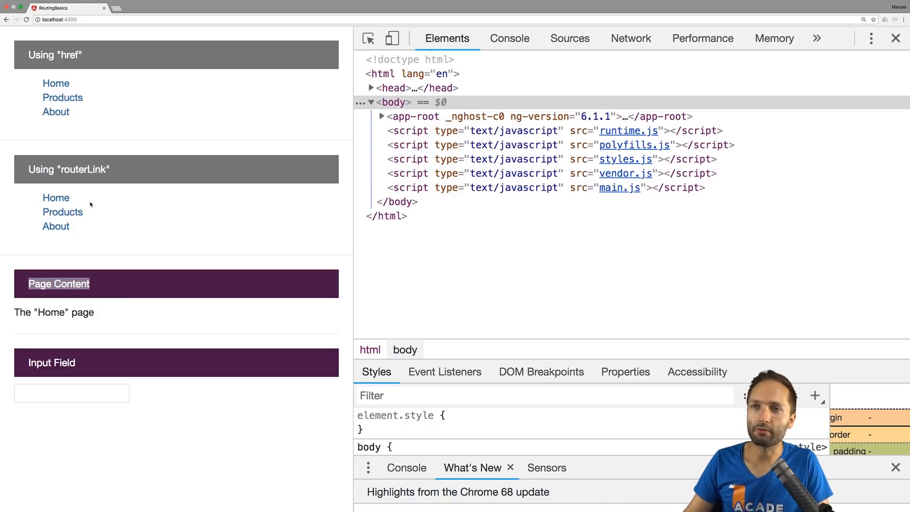
mouse_move(76, 105)
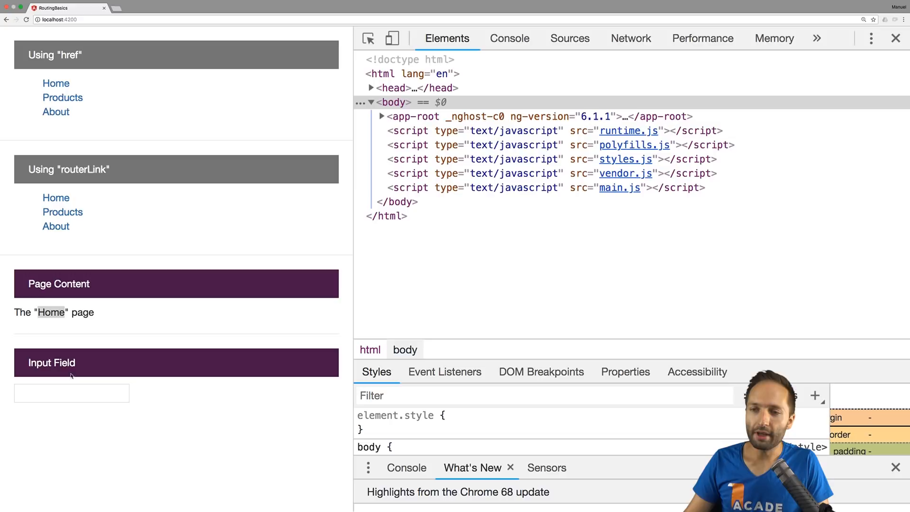
Collapse the about folder and open app.component.html from src/app.
type("hfsdhf")
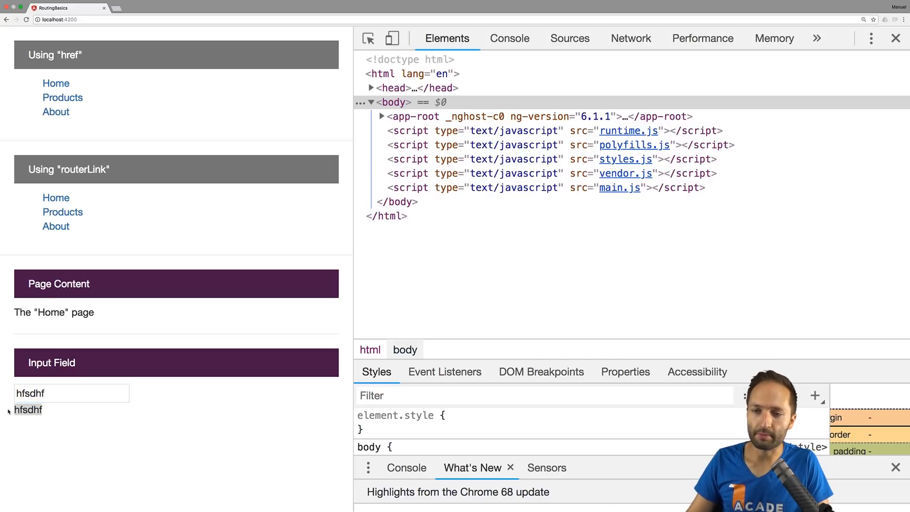
left_click(71, 393)
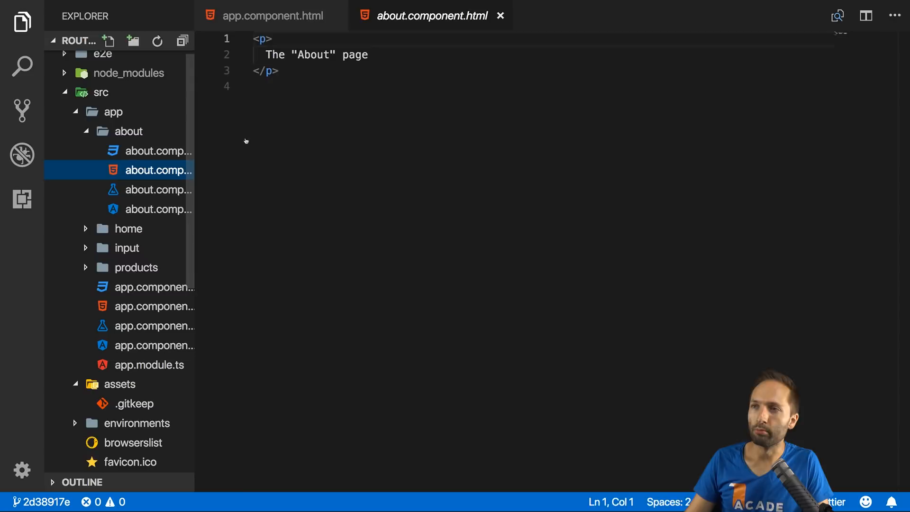
left_click(128, 131)
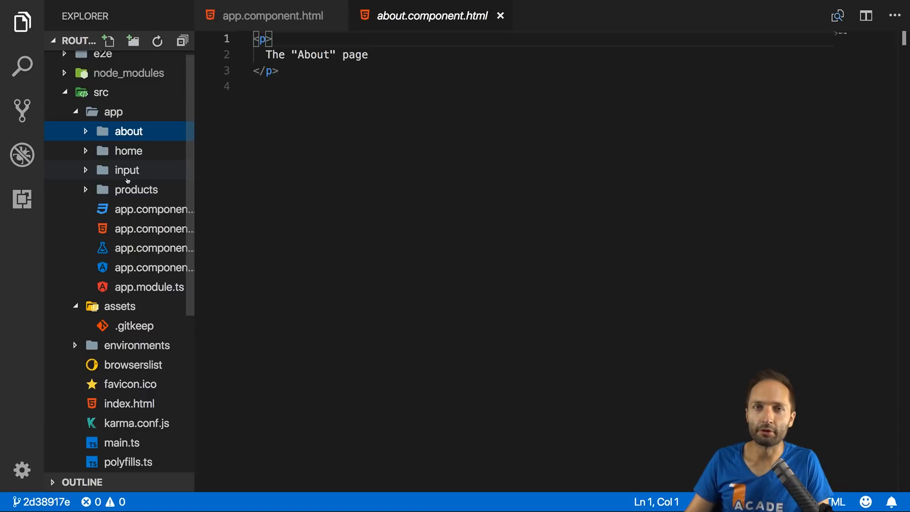
mouse_move(127, 170)
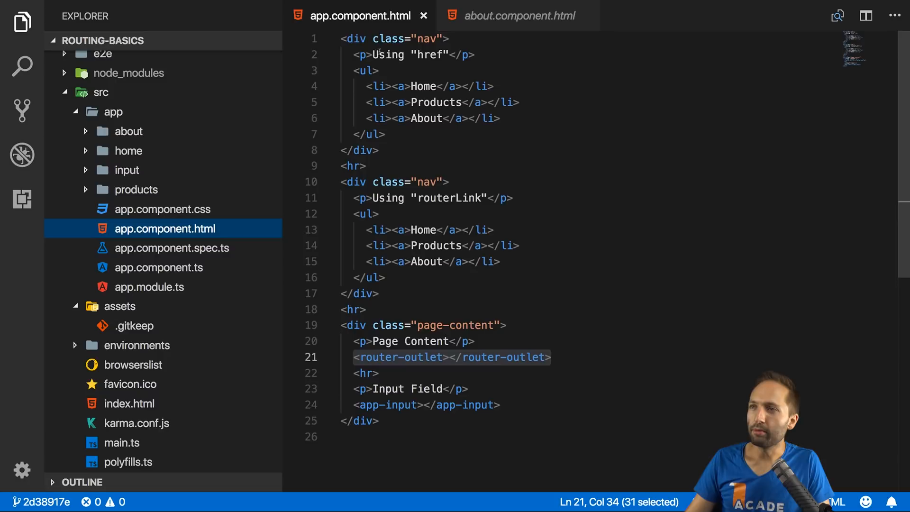
Add href="/", href="/products" and href="/about" to the Home, Products and About anchors.
left_click(440, 86)
type(" href")
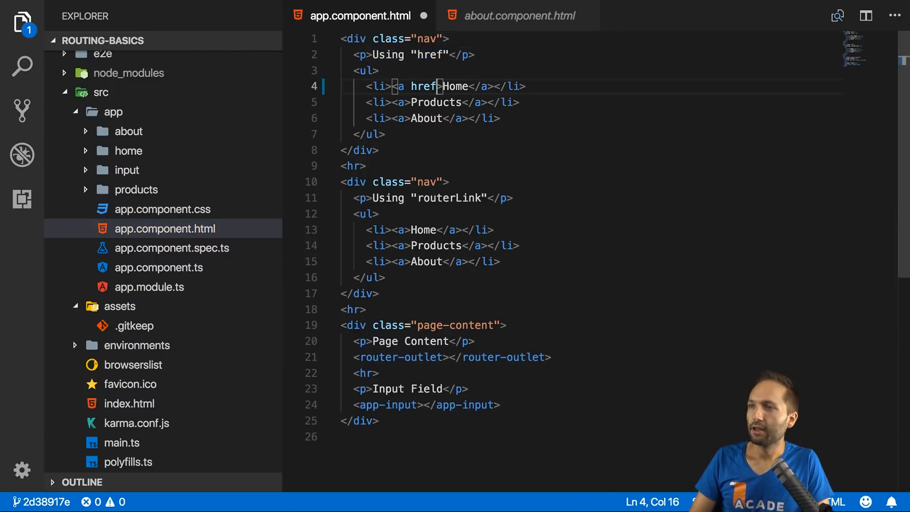
type("=\"")
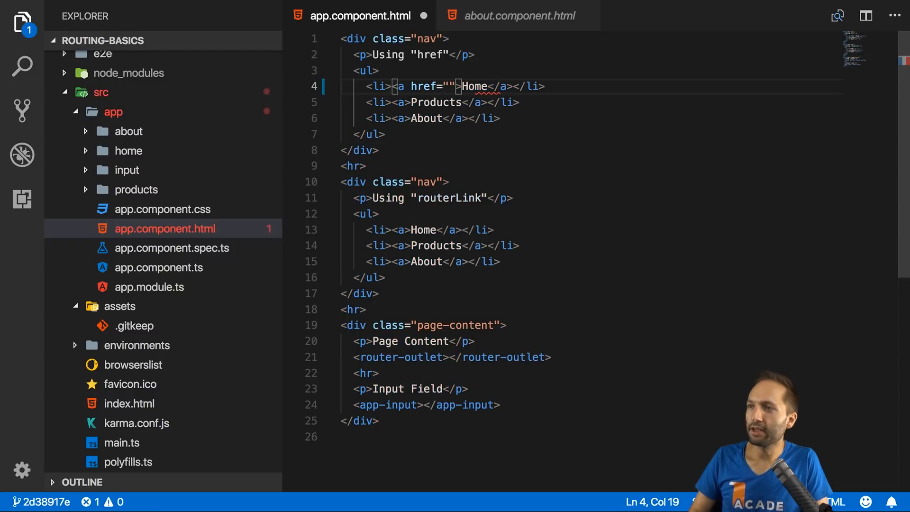
type("/")
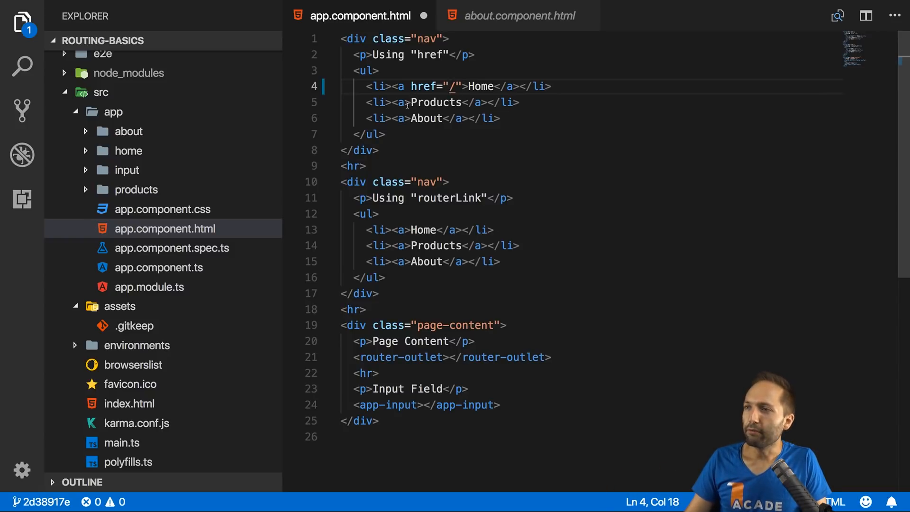
type("href=\"\"")
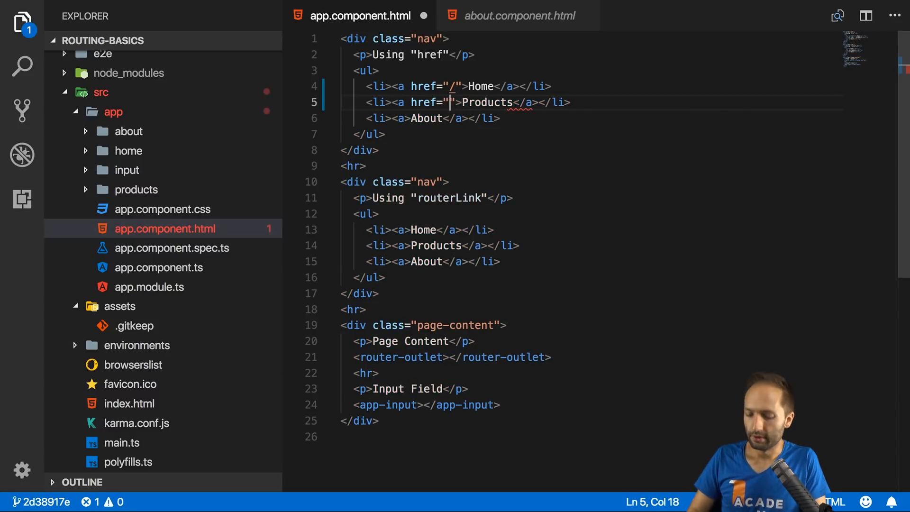
type("/products")
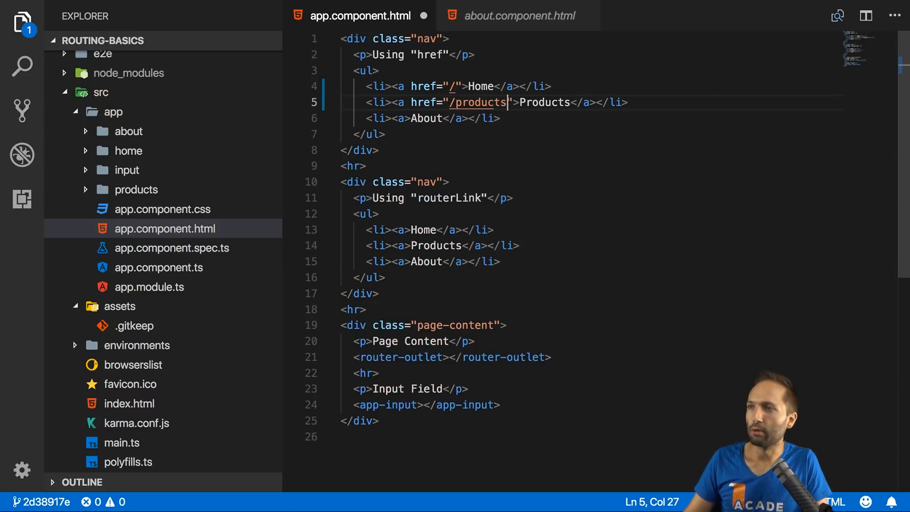
left_click(411, 118)
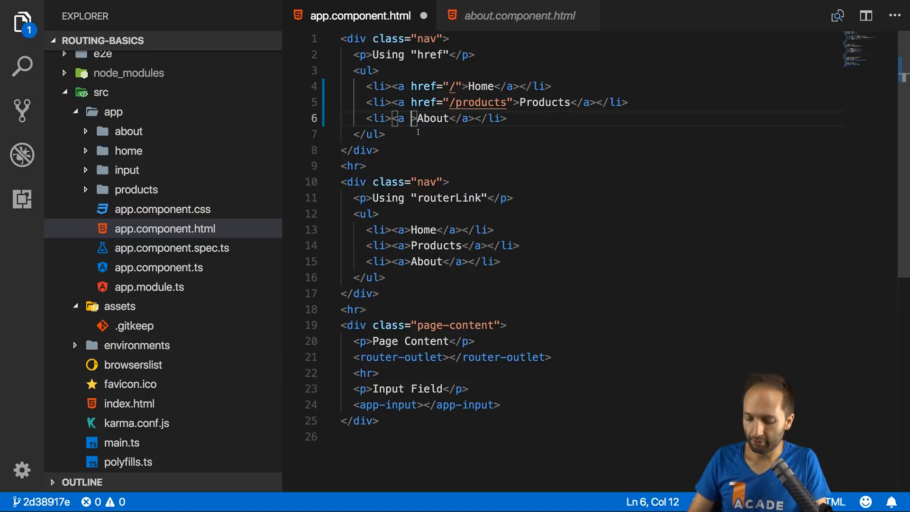
type("hre")
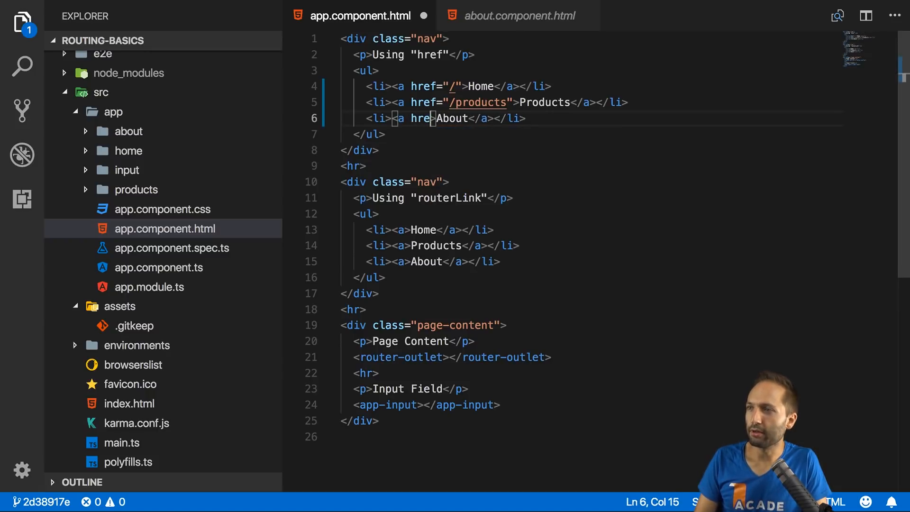
type("=\"")
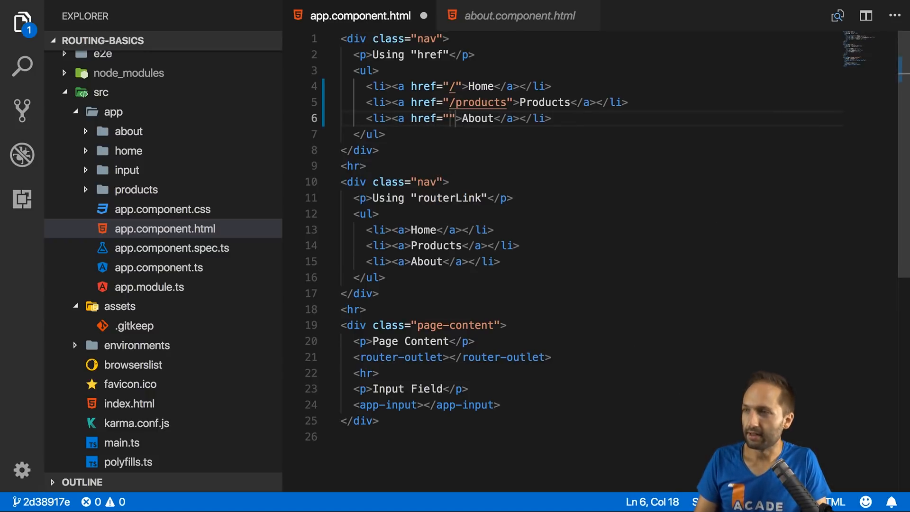
type("about")
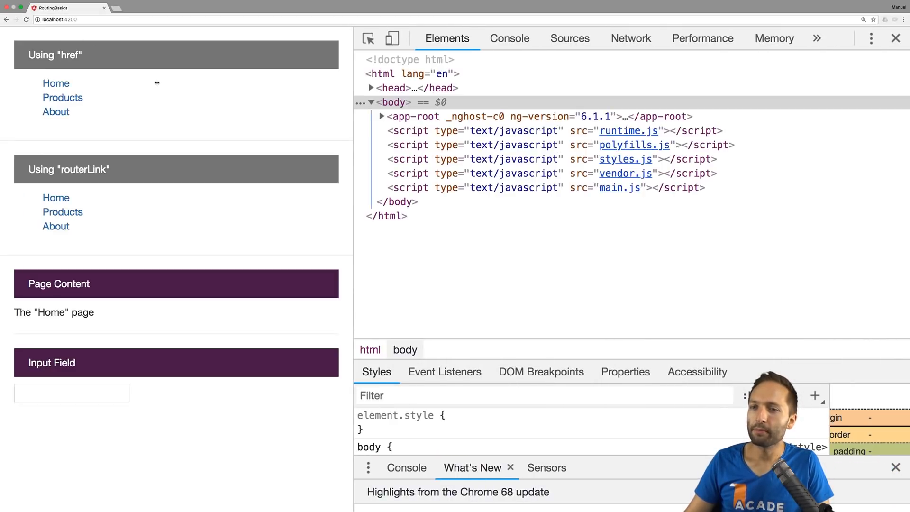
Load localhost:4200/products through the href Products link.
left_click(63, 98)
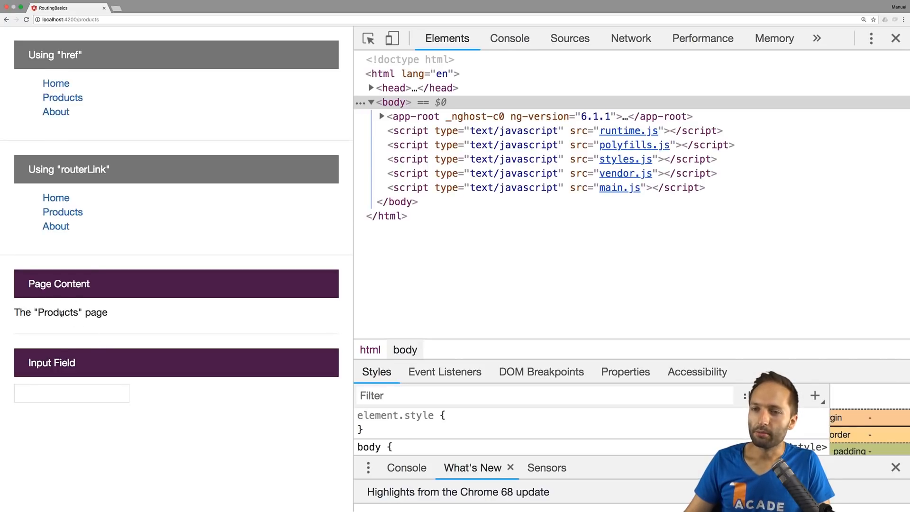
double_click(58, 312)
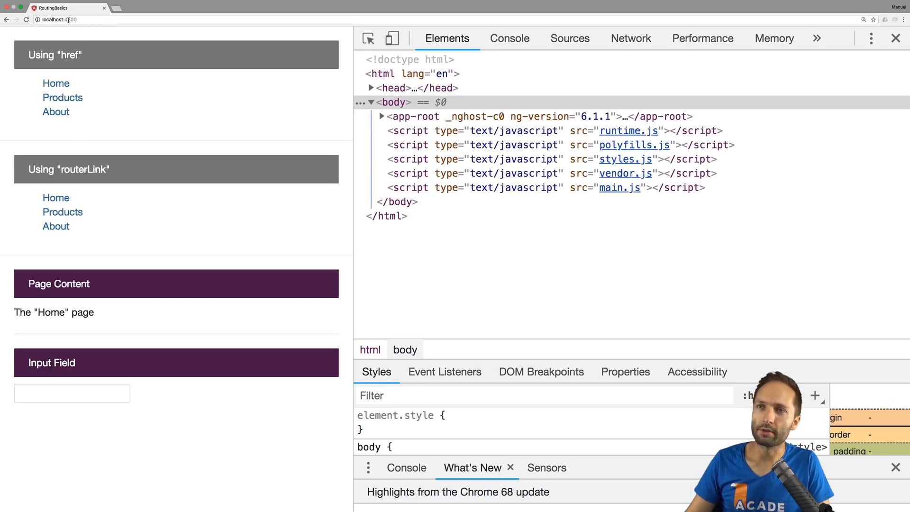
left_click(63, 98)
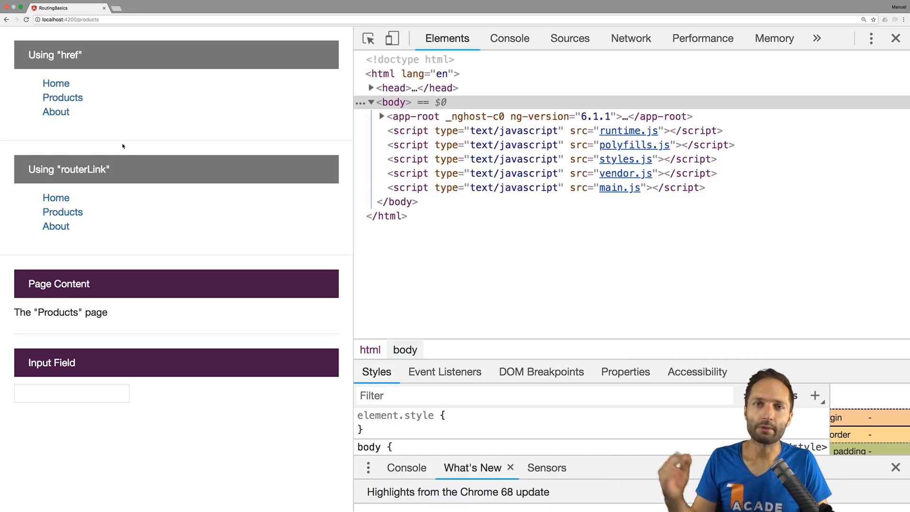
mouse_move(97, 95)
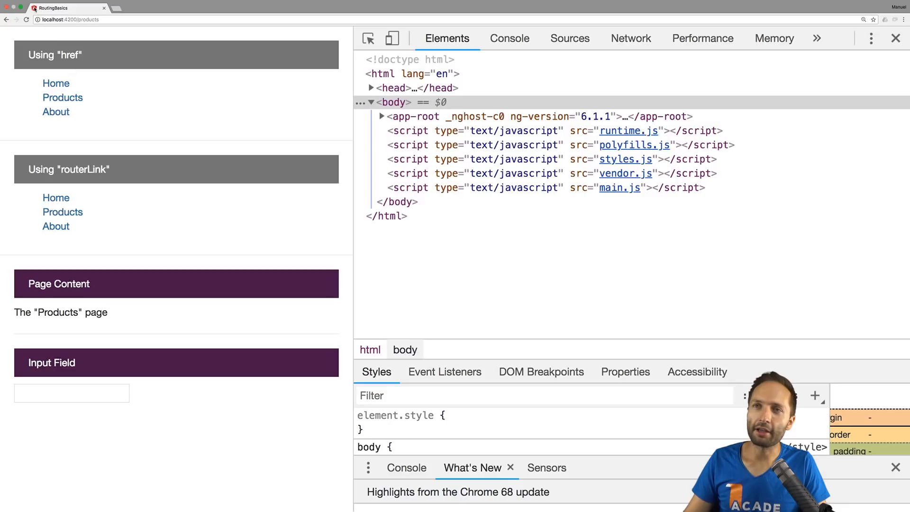
mouse_move(72, 98)
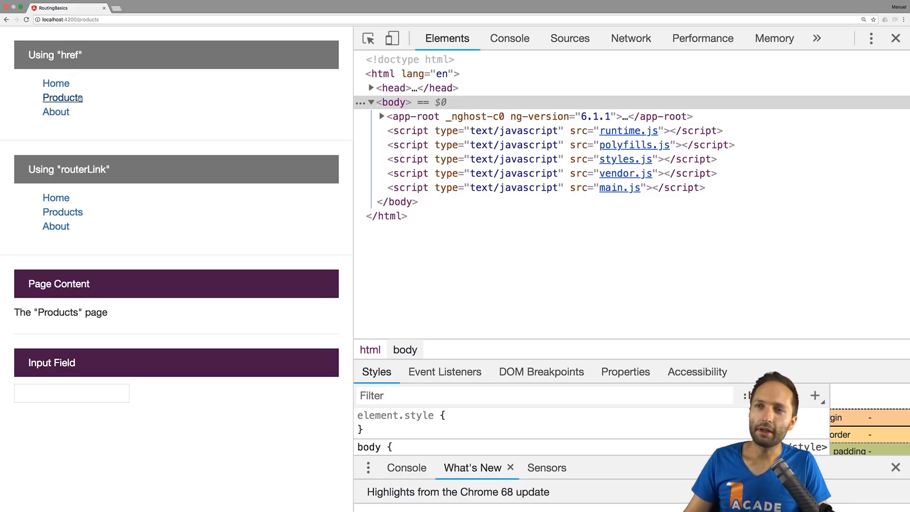
Visit About, enter Hello, then return Home via href and see the input cleared.
left_click(56, 112)
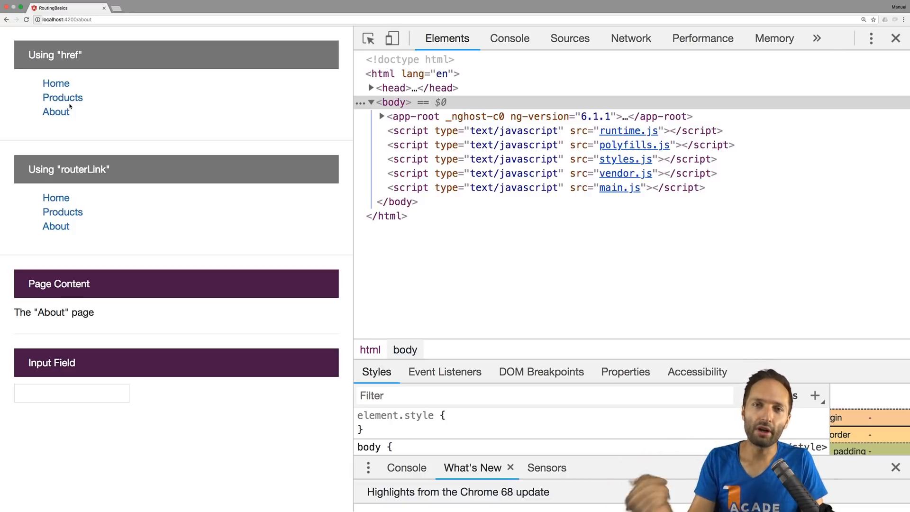
mouse_move(82, 384)
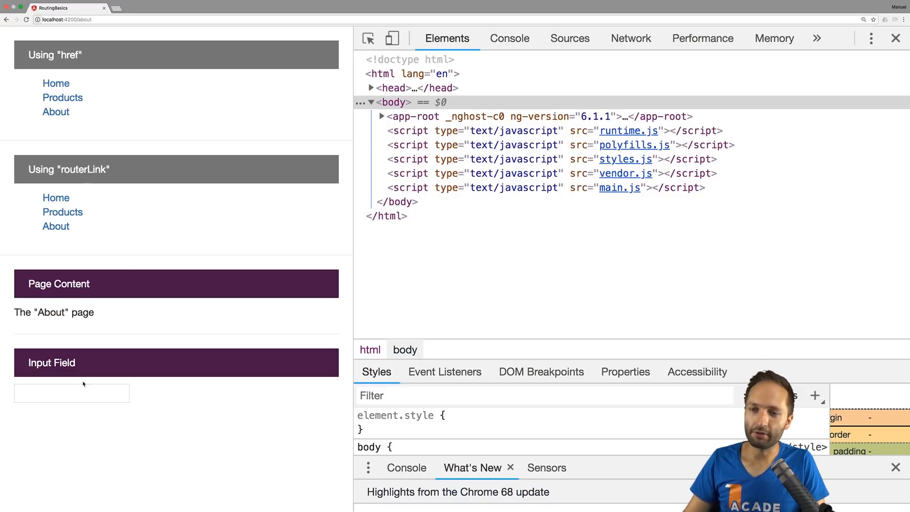
type("Hello")
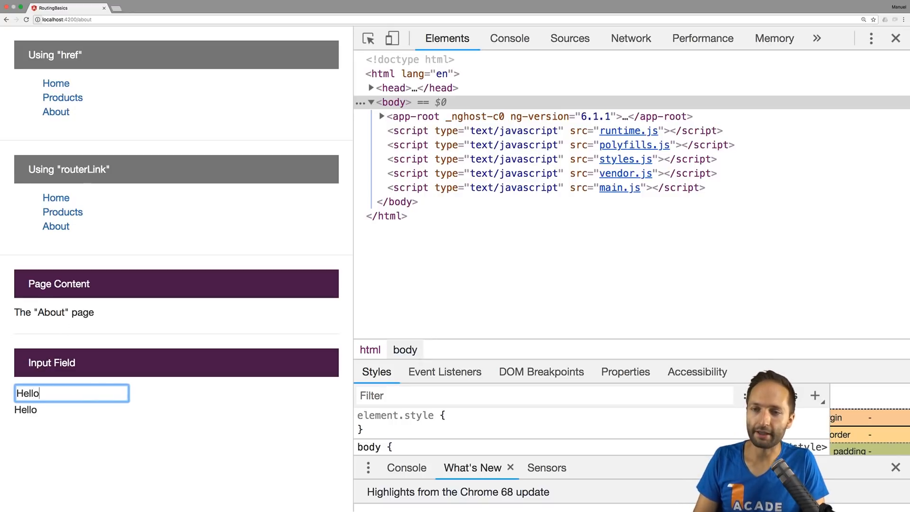
mouse_move(66, 100)
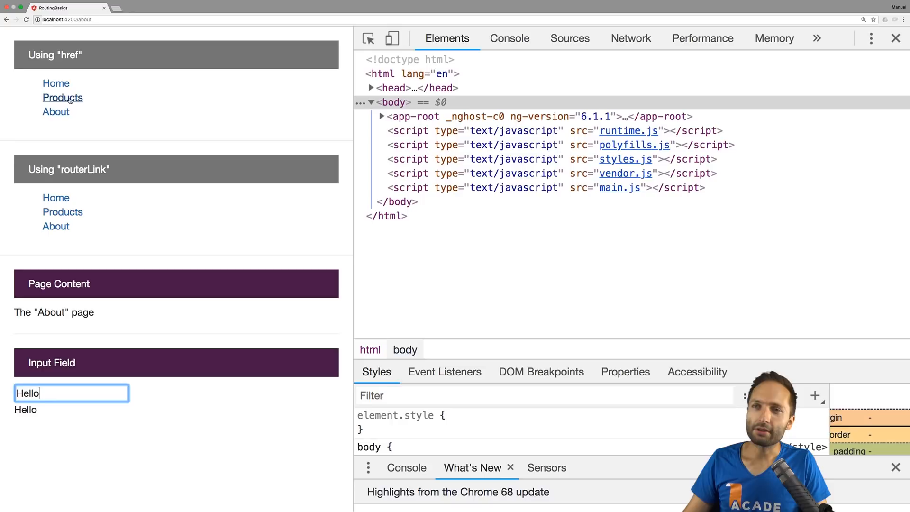
left_click(62, 98)
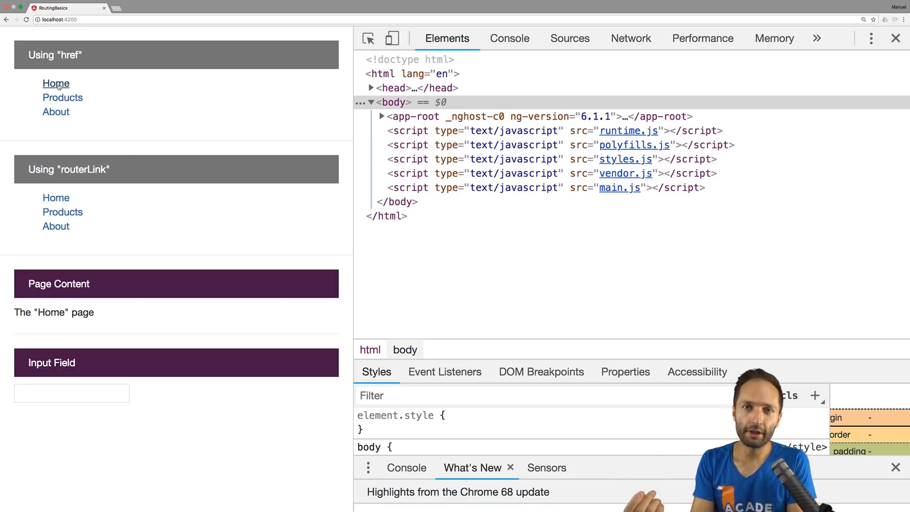
mouse_move(64, 385)
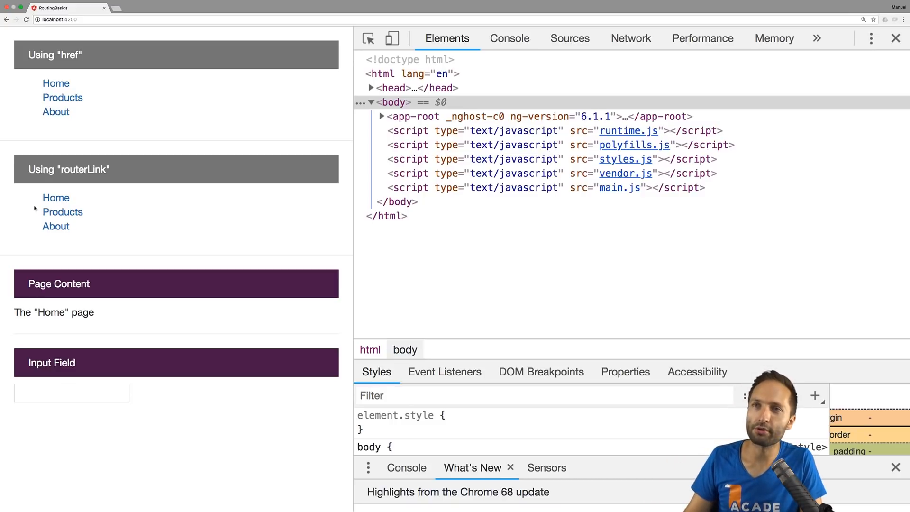
left_click(62, 212)
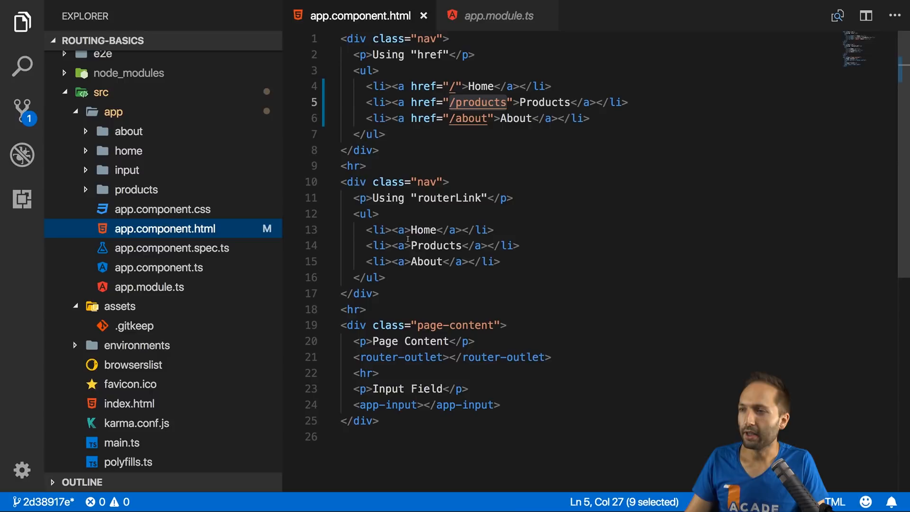
Add routerLink="/", "/products" and "/about" to the second nav list's three anchors.
left_click_drag(374, 198, 475, 198)
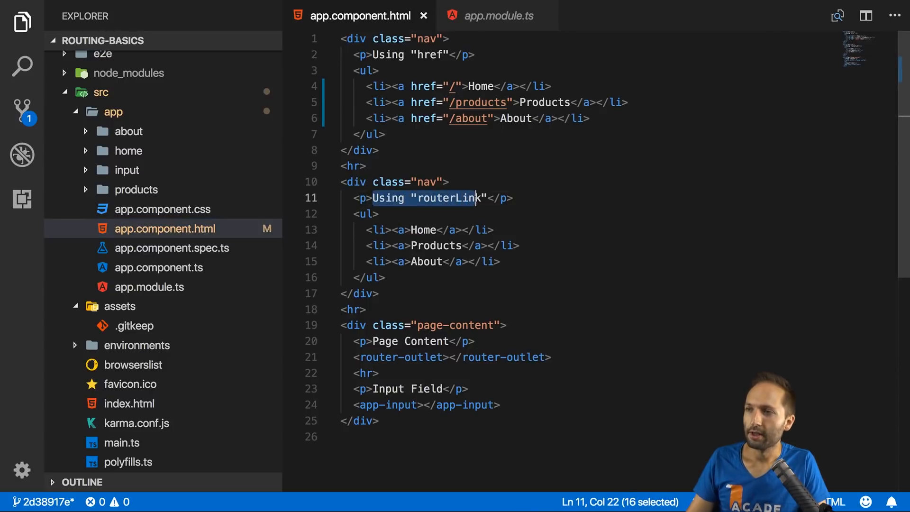
left_click(432, 229)
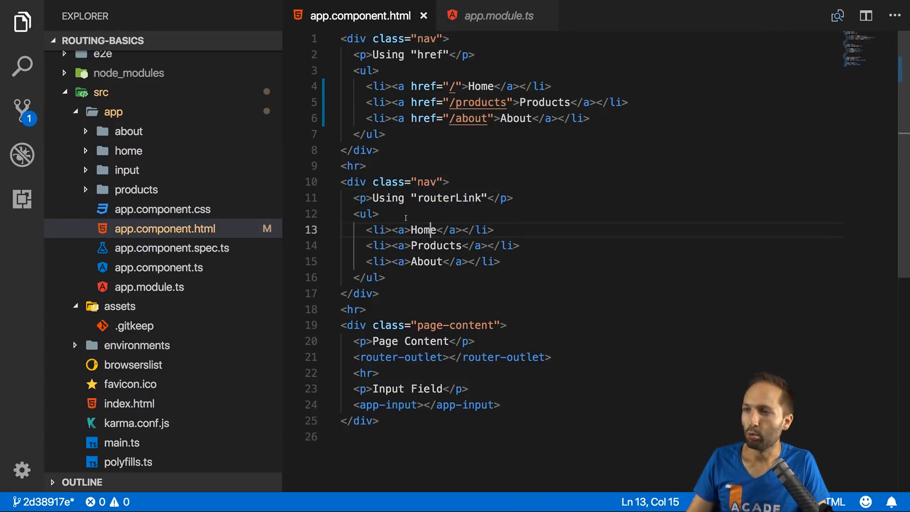
left_click_drag(376, 198, 476, 198)
type("v")
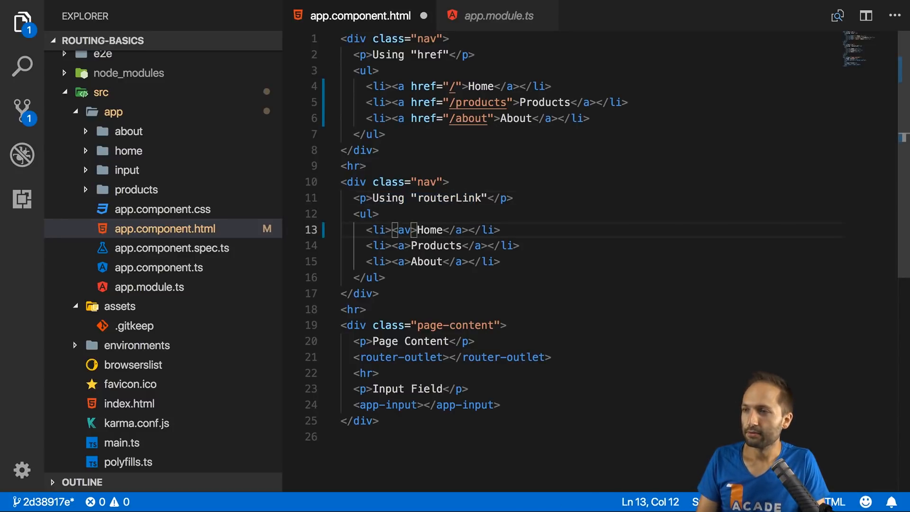
type("routerLink=\"")
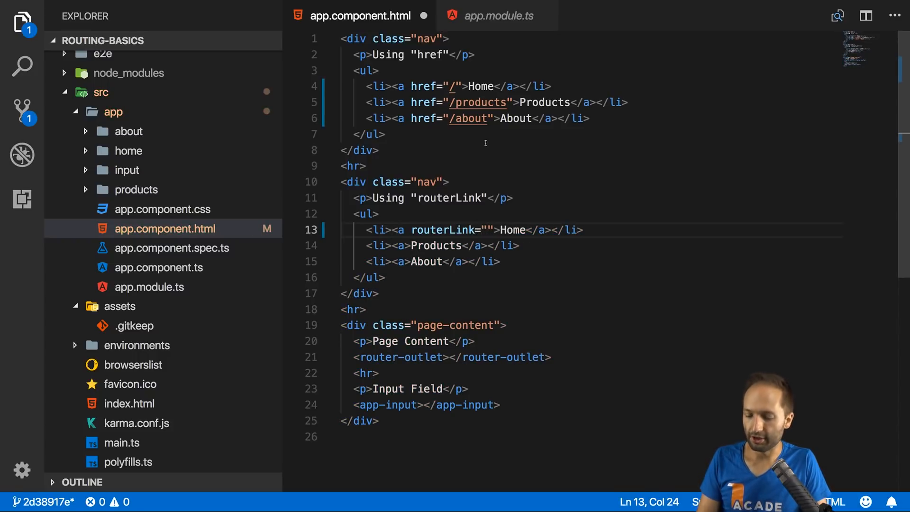
type("/")
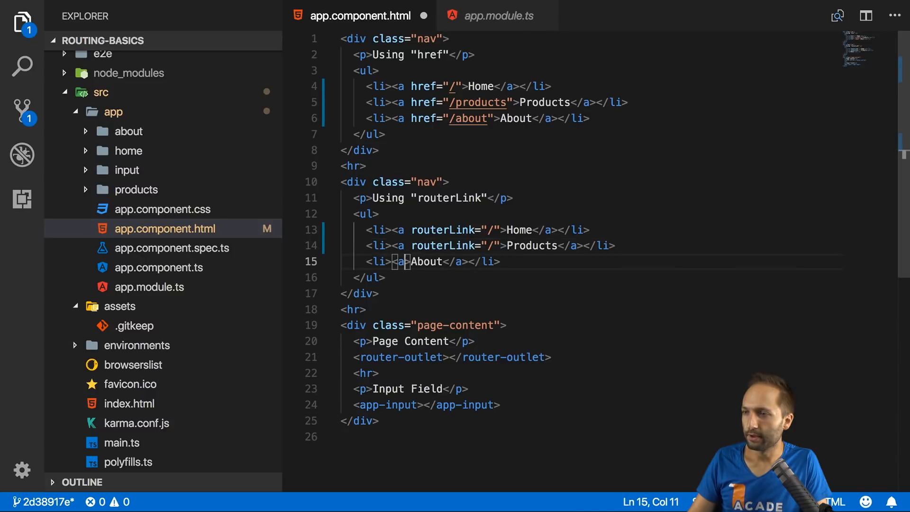
type("routerLink=\"/\"")
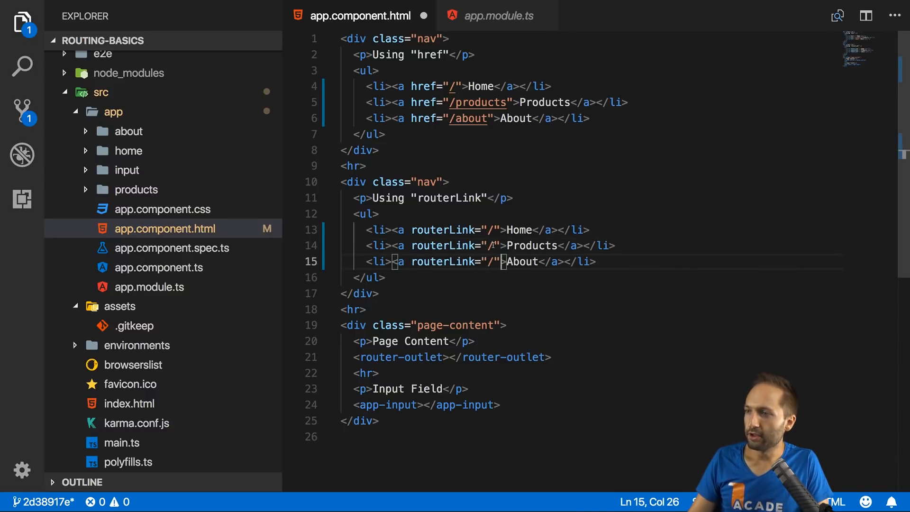
type("productzs")
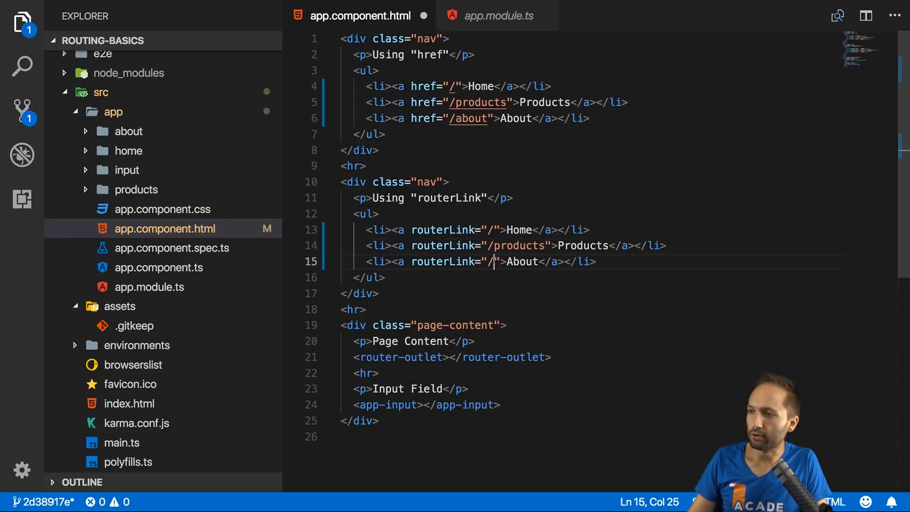
type("abut")
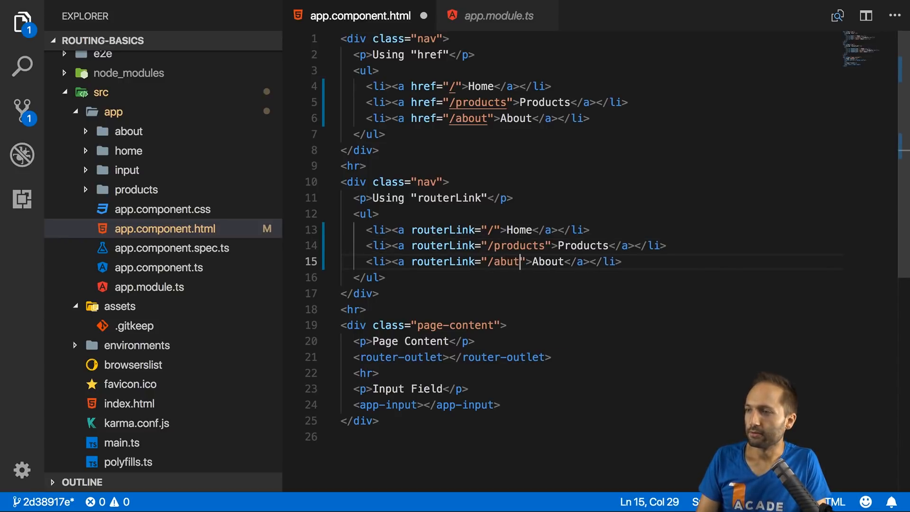
type("o")
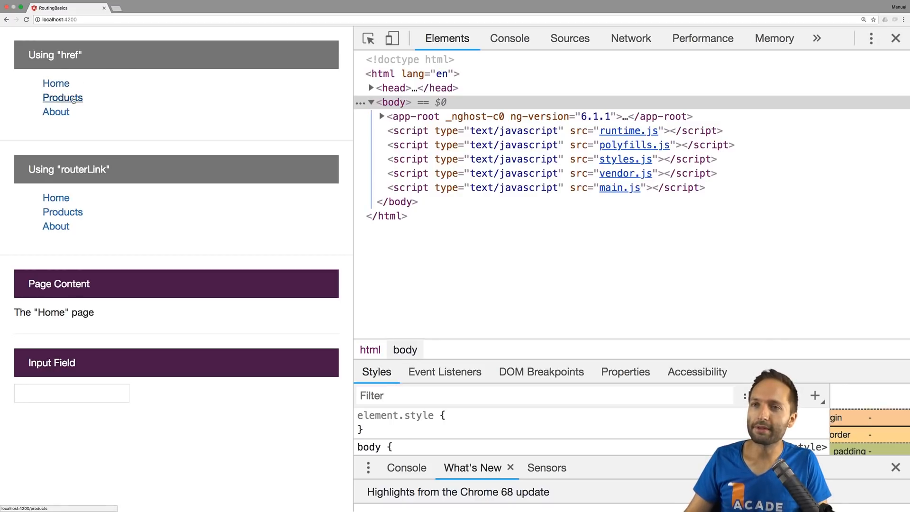
Switch between the Products and About pages using the href and routerLink links.
left_click(63, 97)
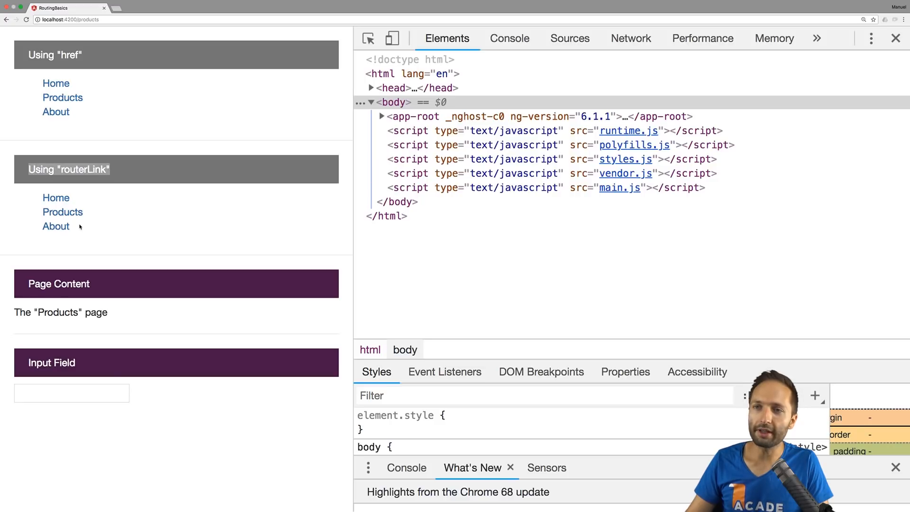
left_click(55, 226)
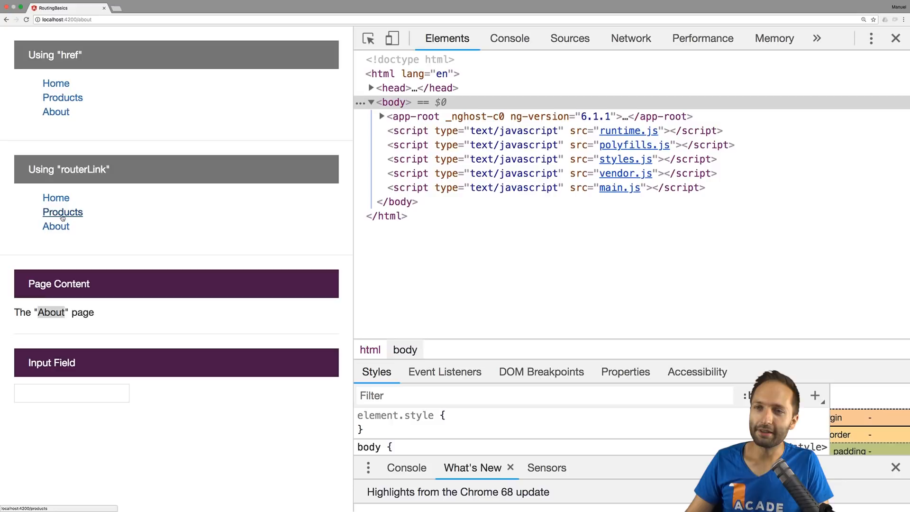
left_click(63, 212)
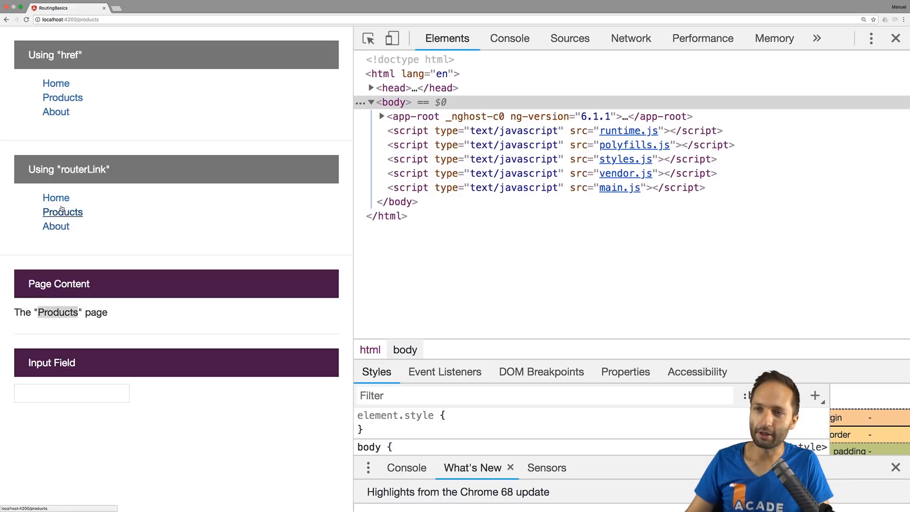
left_click(56, 226)
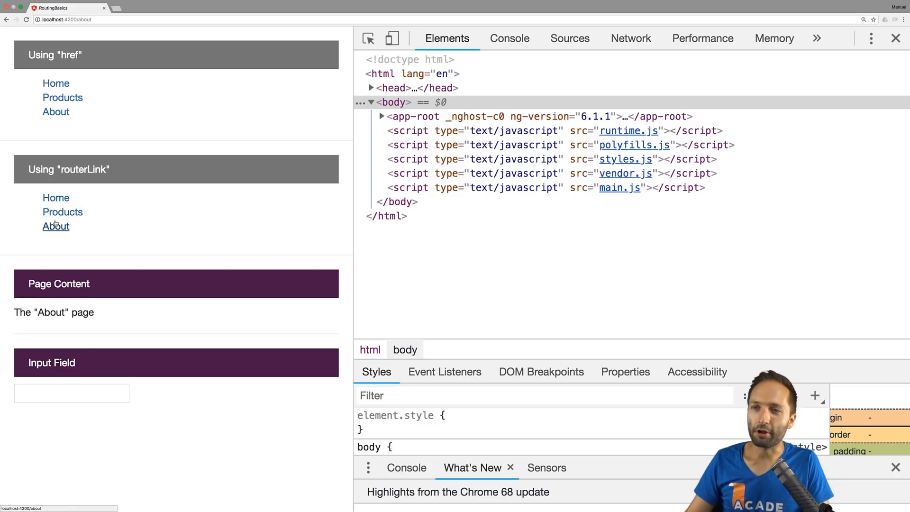
left_click(62, 212)
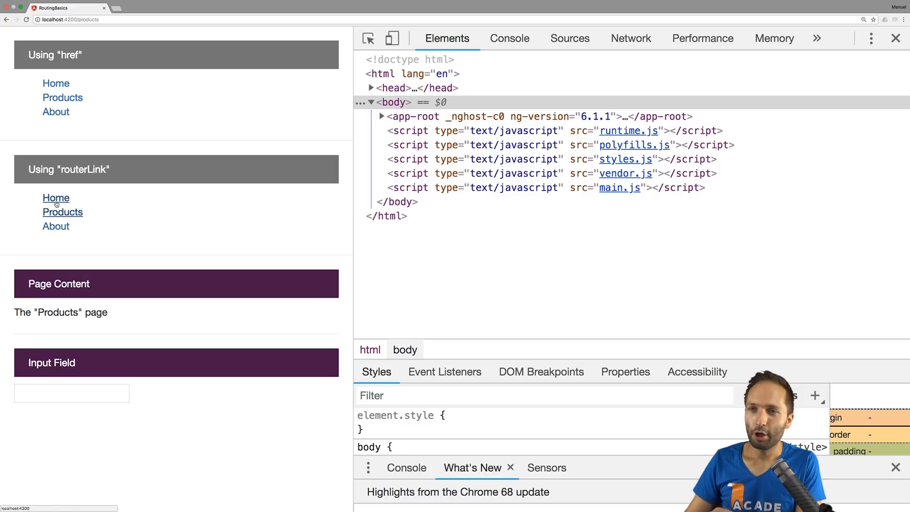
left_click(55, 226)
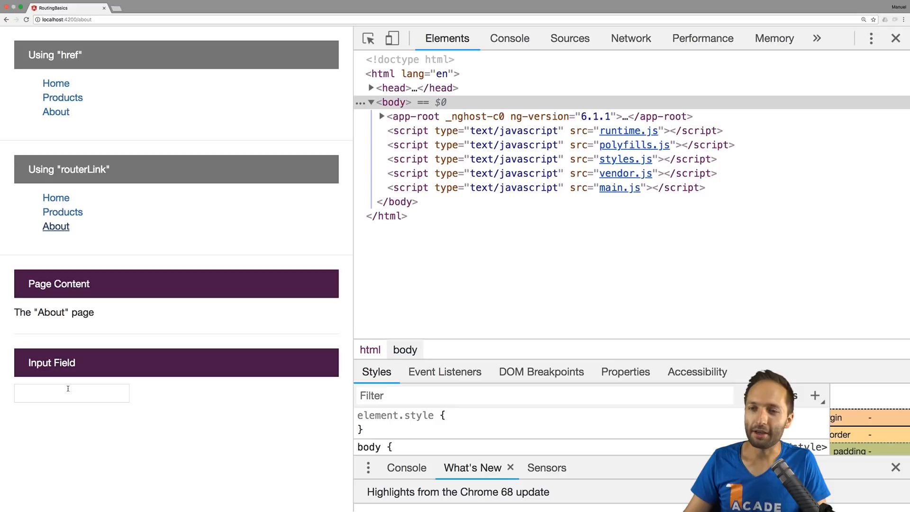
Type hello in the input and switch pages via routerLink, keeping the text.
type("hello")
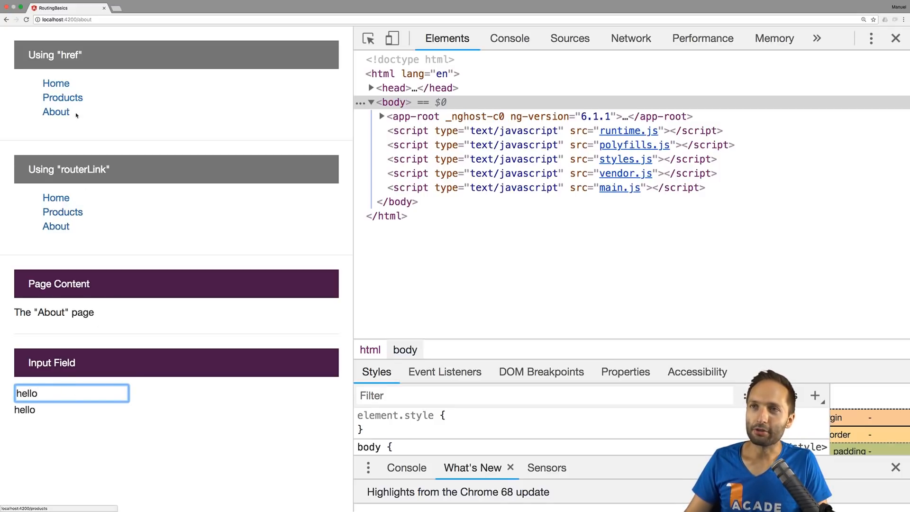
left_click(62, 212)
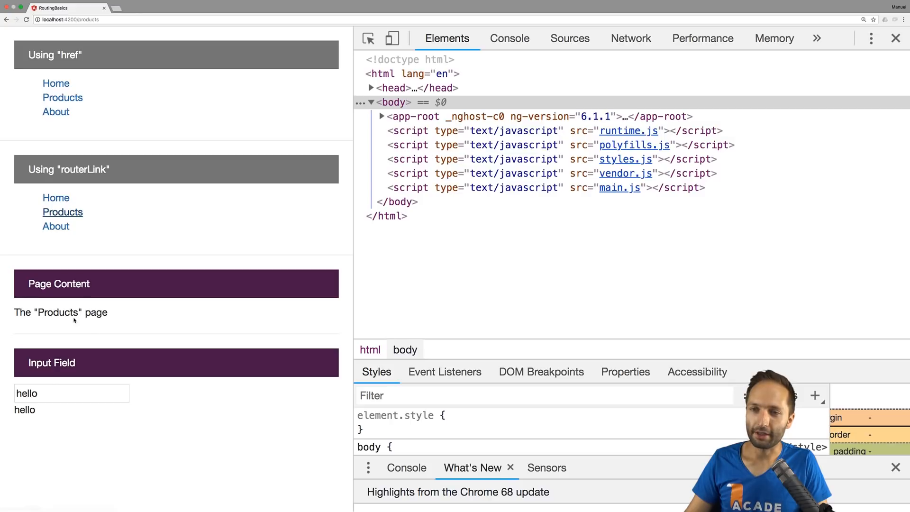
double_click(58, 312)
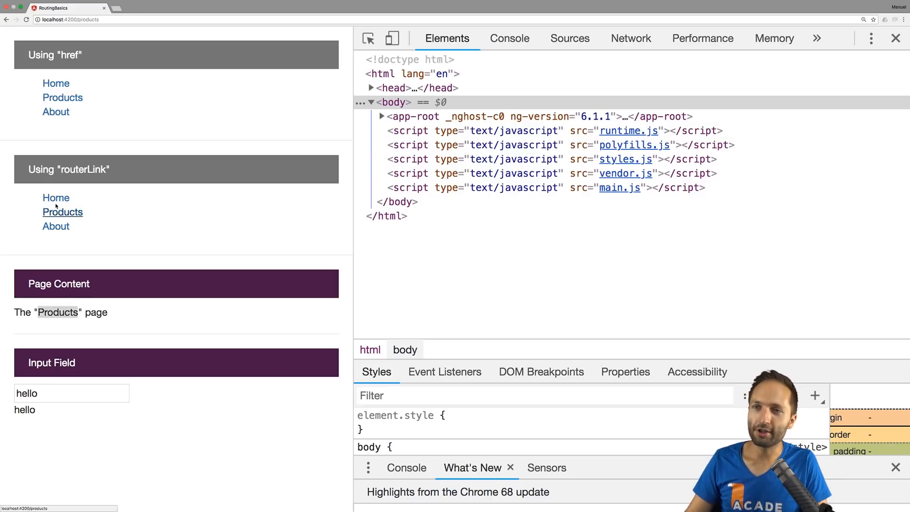
left_click(55, 226)
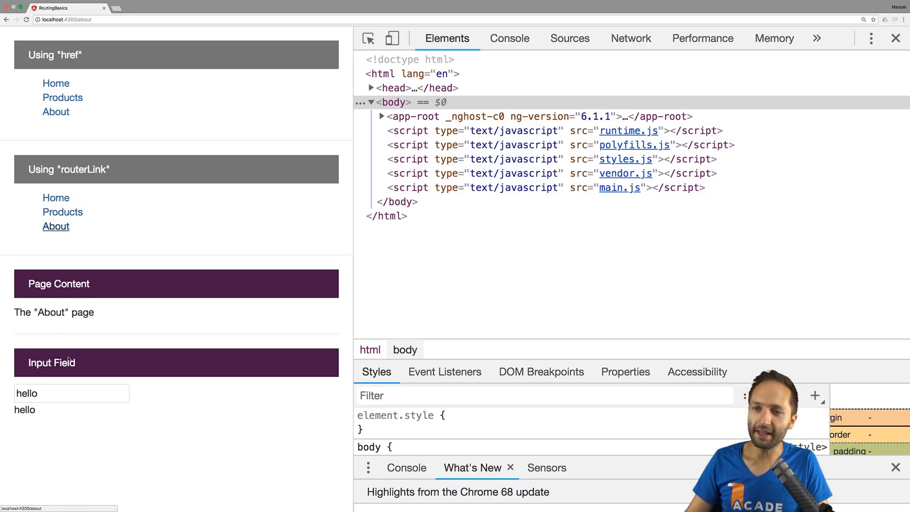
left_click(56, 198)
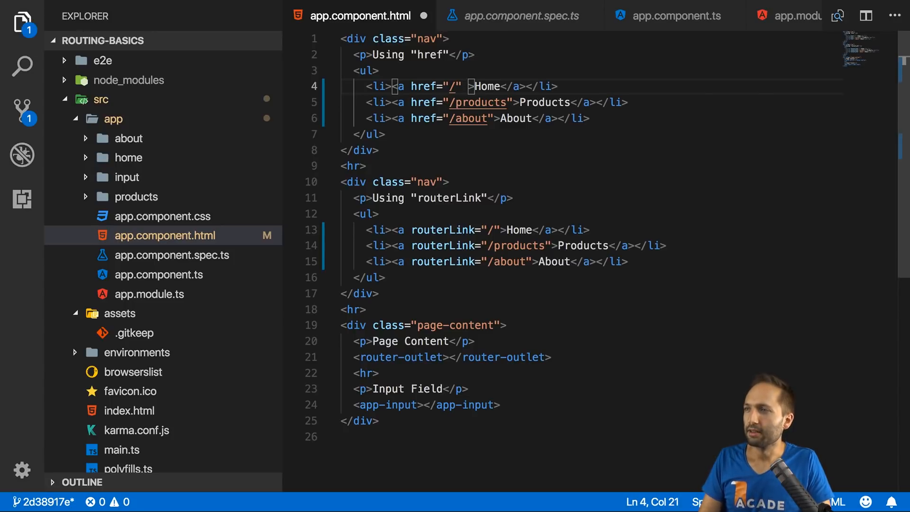
Add (click)="onClick($event)" to all three href anchors, then open app.component.ts.
type("(click)=\"o\"")
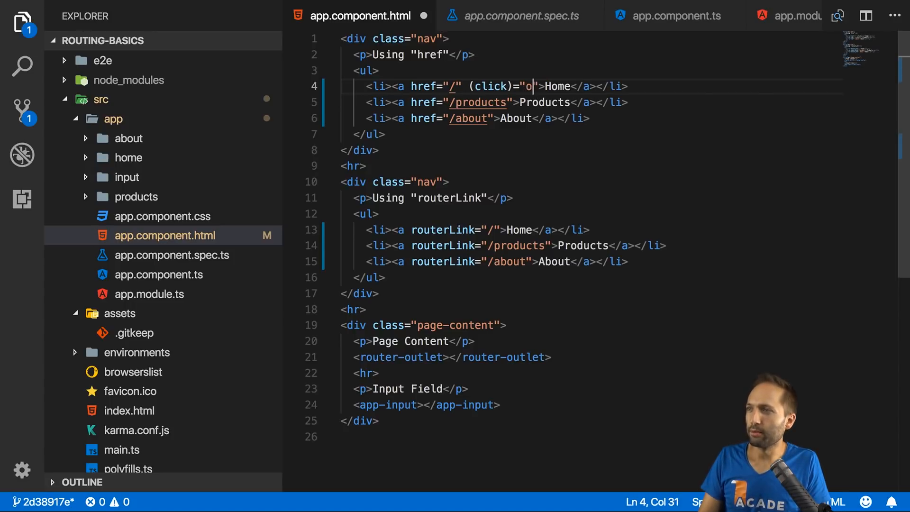
type("nClick(")
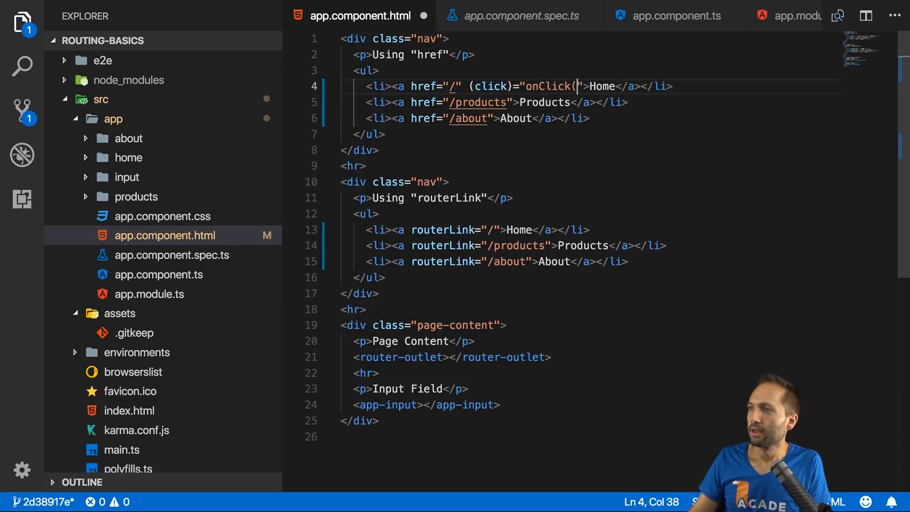
type("$event")
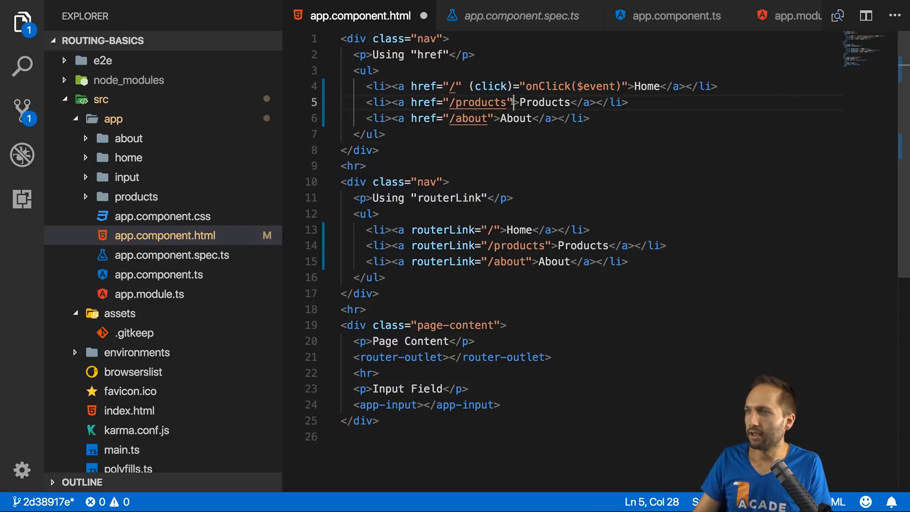
type("(click)=\"onClick($event)\"")
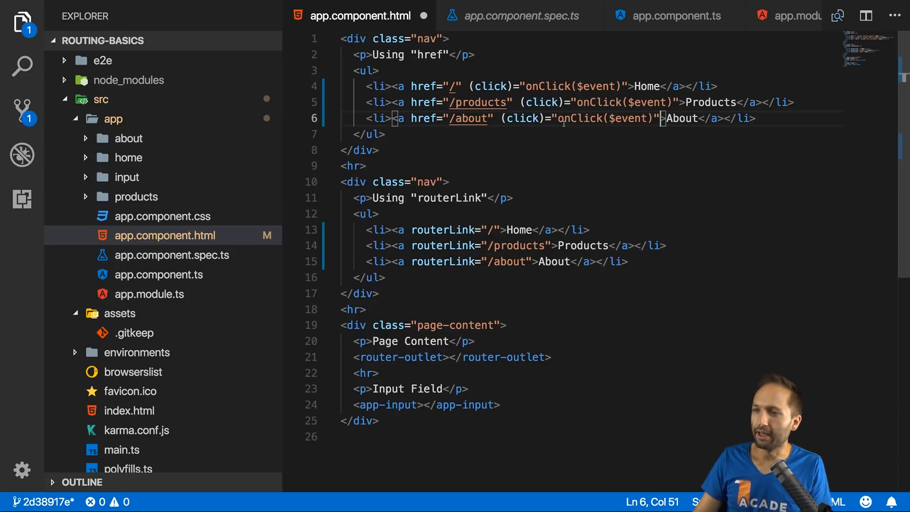
left_click(675, 15)
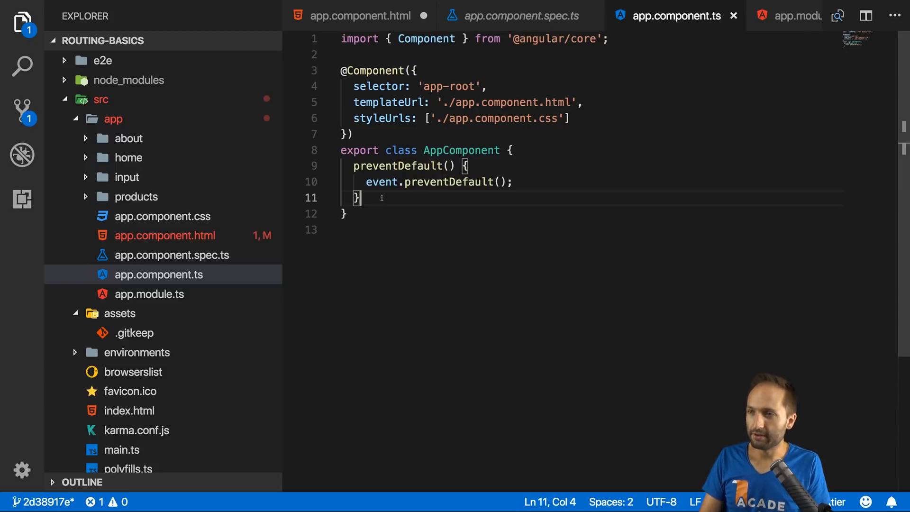
Write an onClick(event: Event) method that calls event.preventDefault().
type("on")
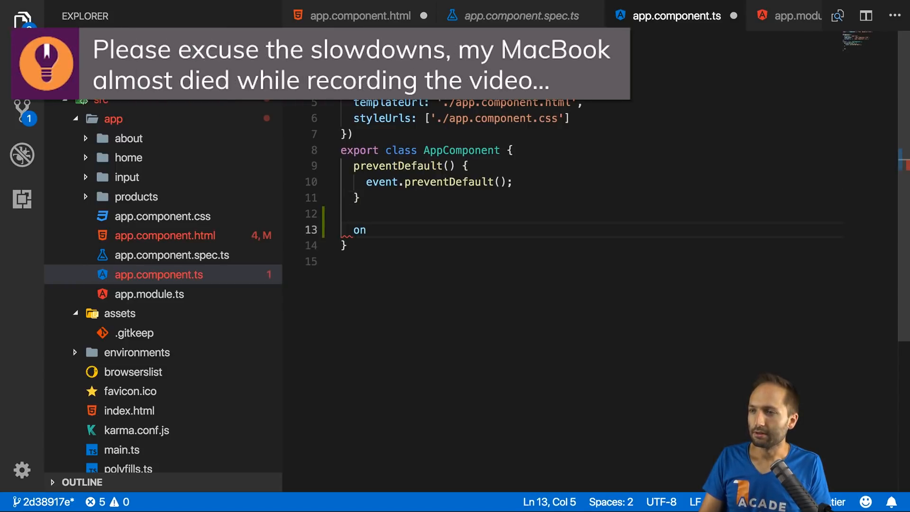
type("Cli")
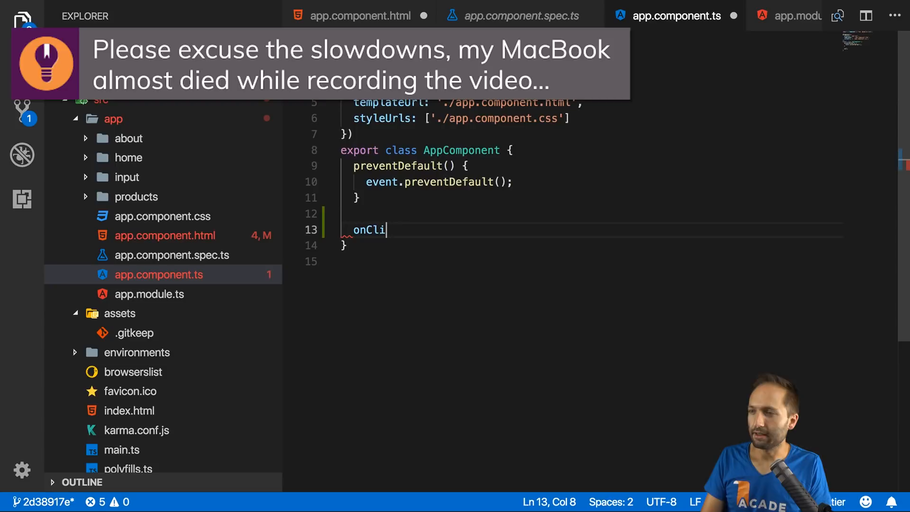
type("ck(event: Event) {")
type("event.pre")
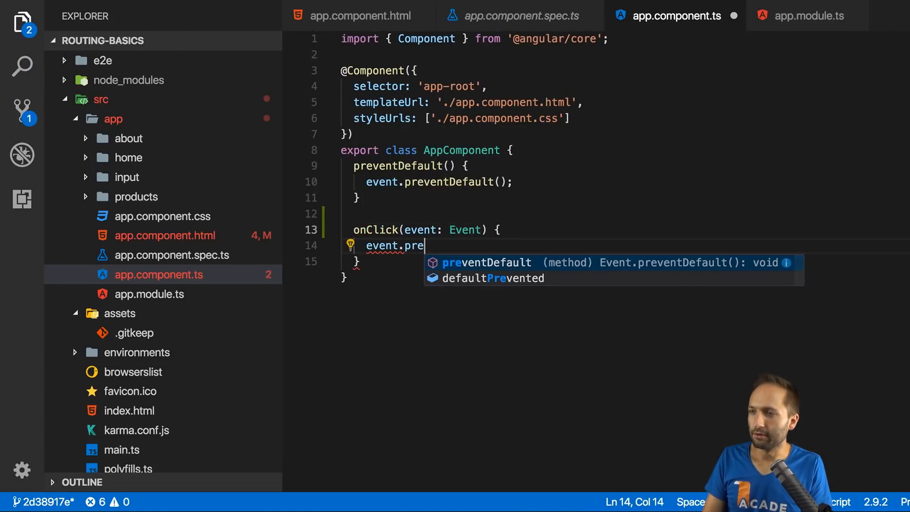
key("Tab")
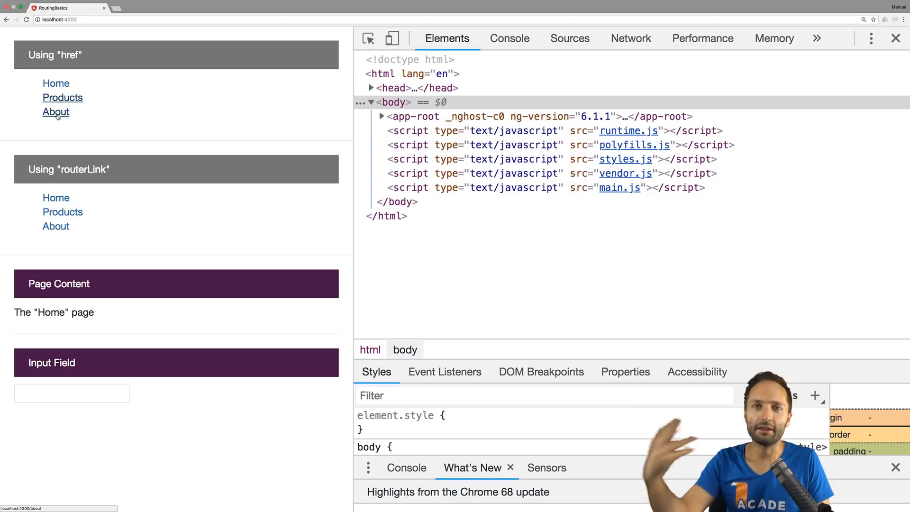
Try the href About link to see navigation blocked, then show the DevTools Console.
left_click(510, 38)
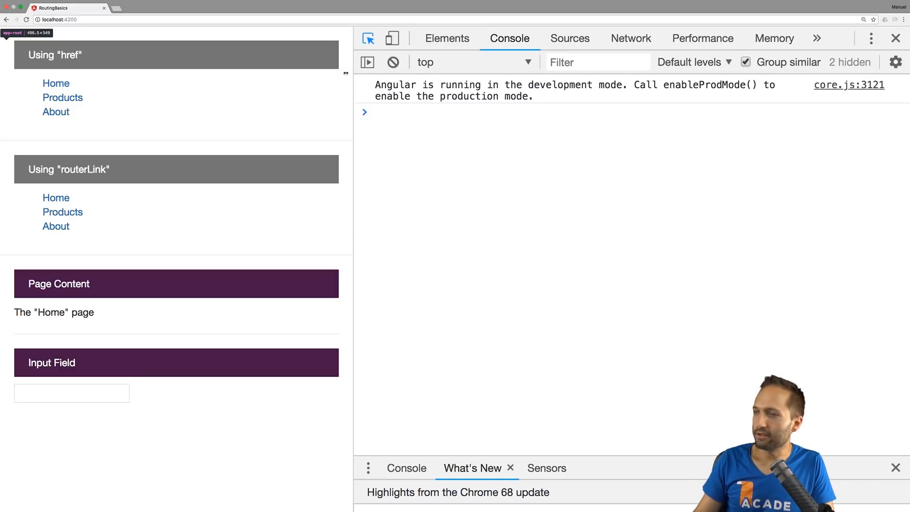
left_click(447, 39)
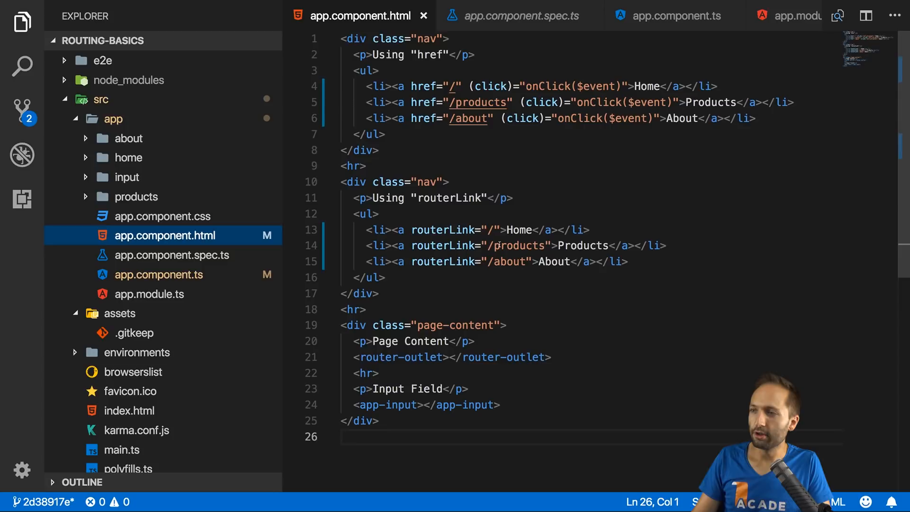
double_click(515, 246)
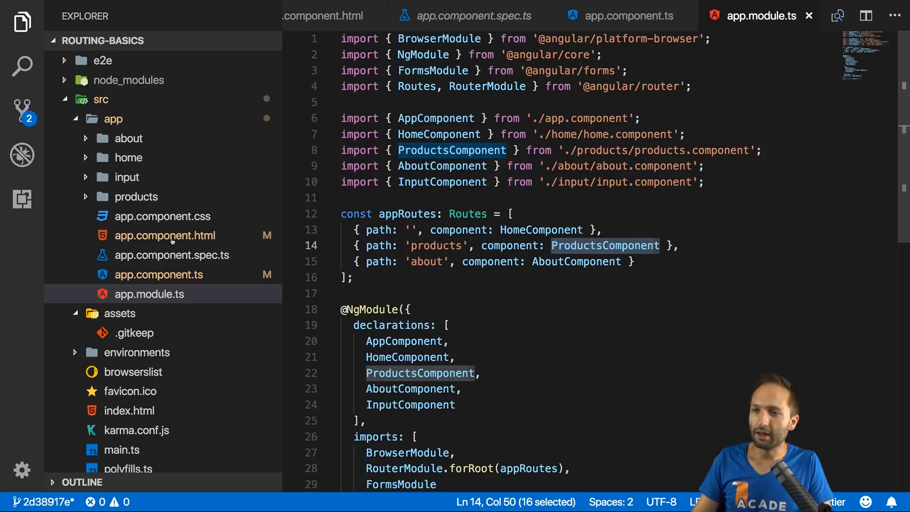
left_click(164, 235)
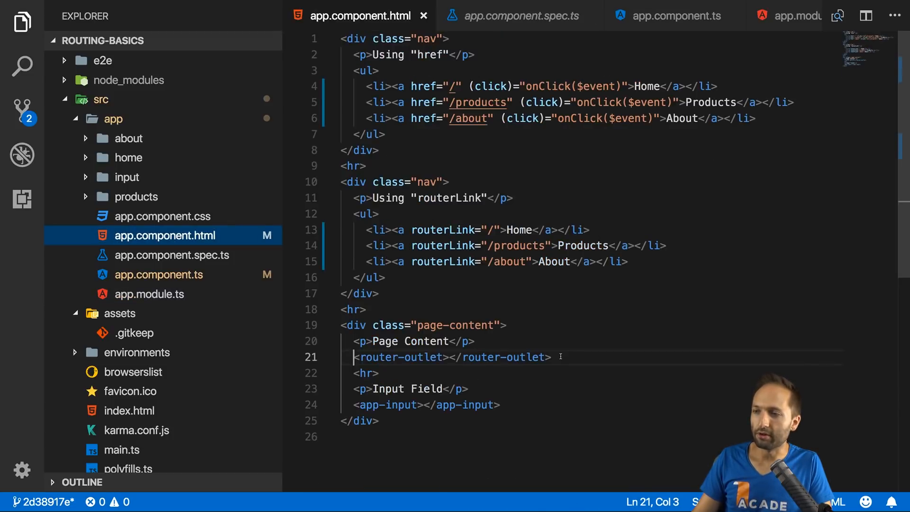